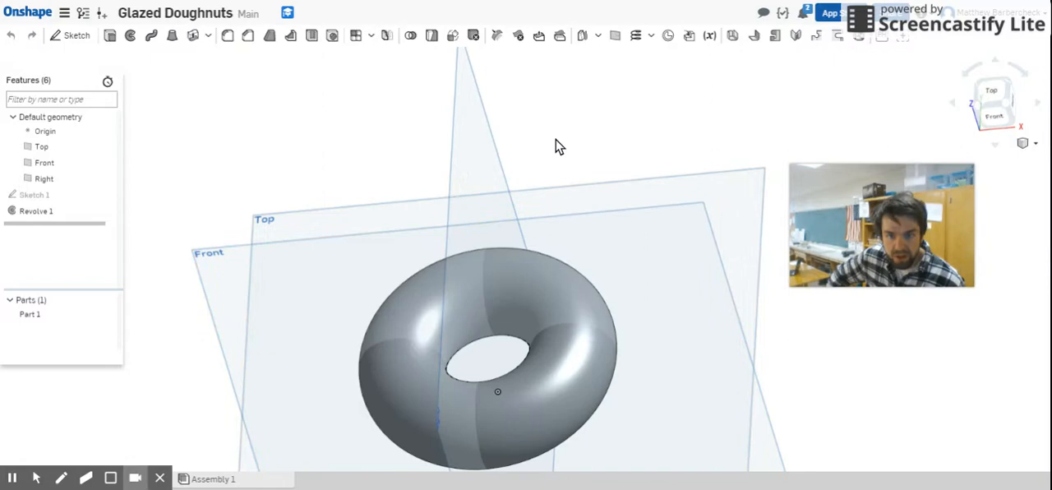
pyautogui.moveTo(532, 142)
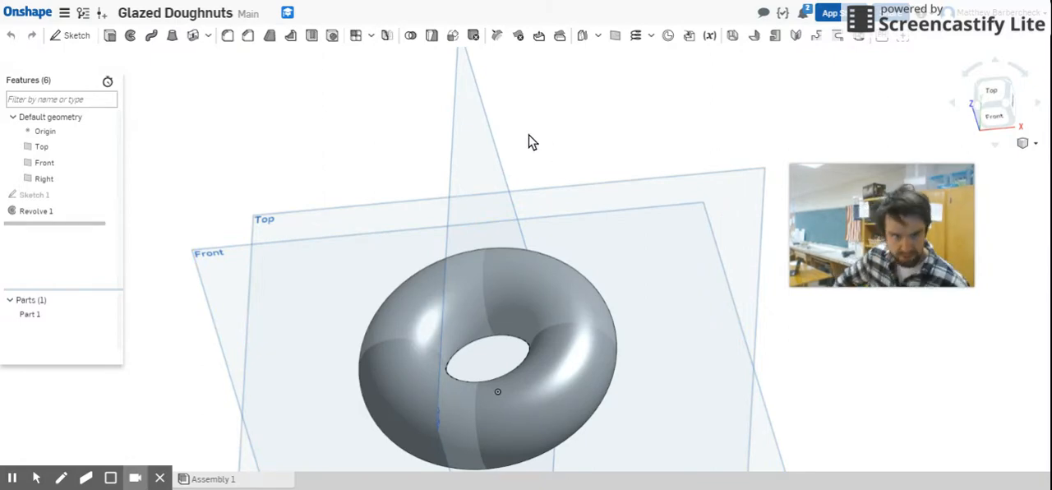
pyautogui.moveTo(592, 134)
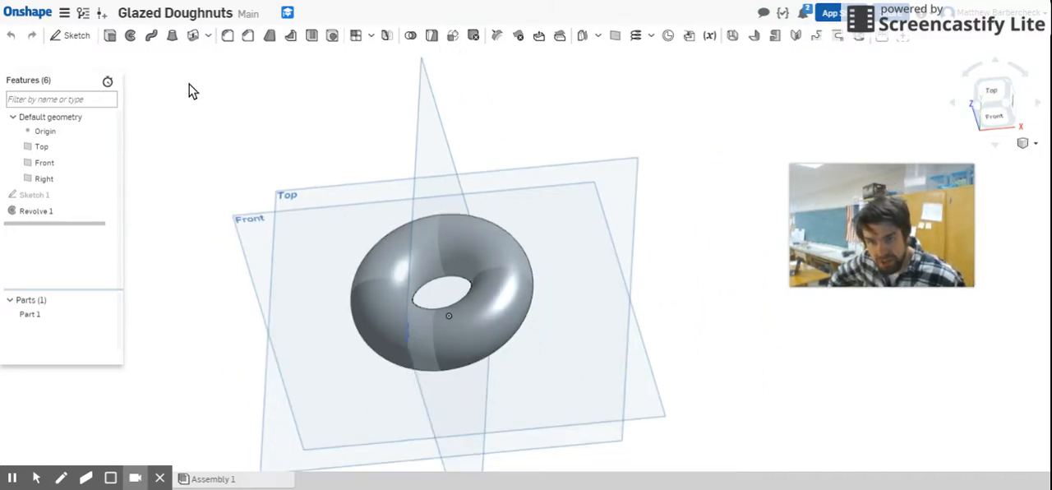
pyautogui.moveTo(382, 59)
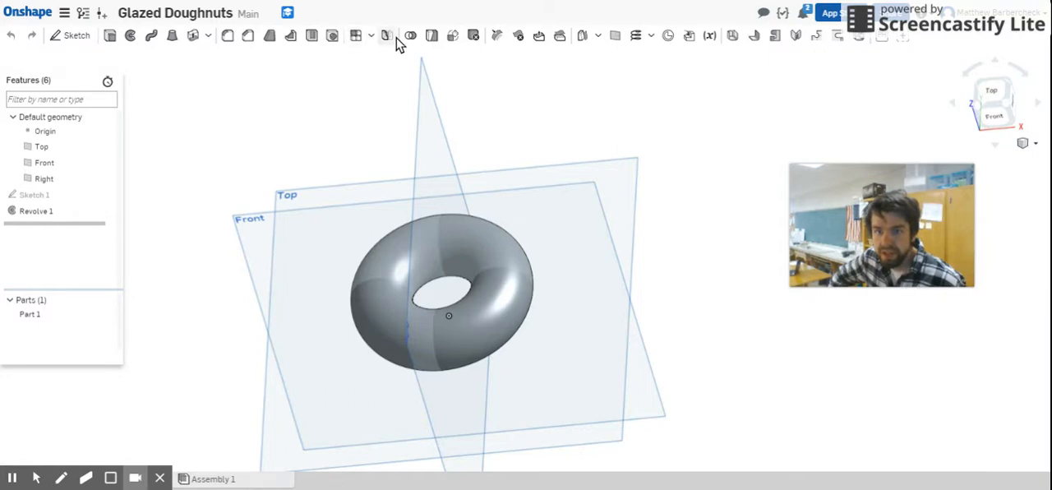
pyautogui.moveTo(212, 75)
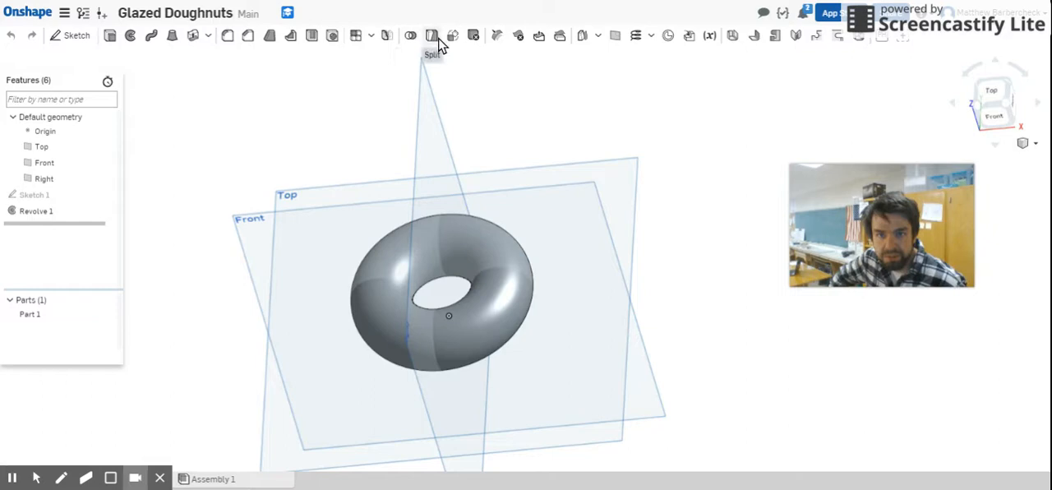
pyautogui.moveTo(455, 39)
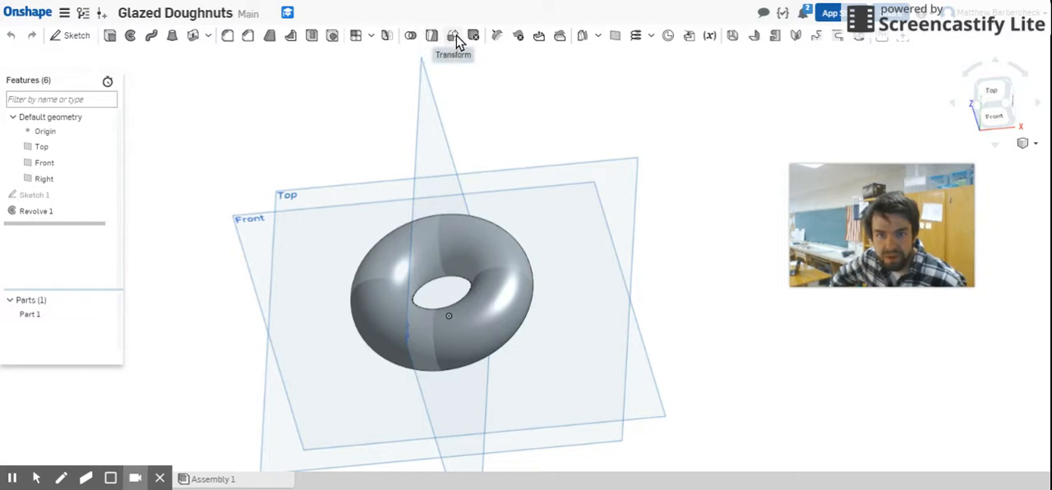
pyautogui.moveTo(453, 36)
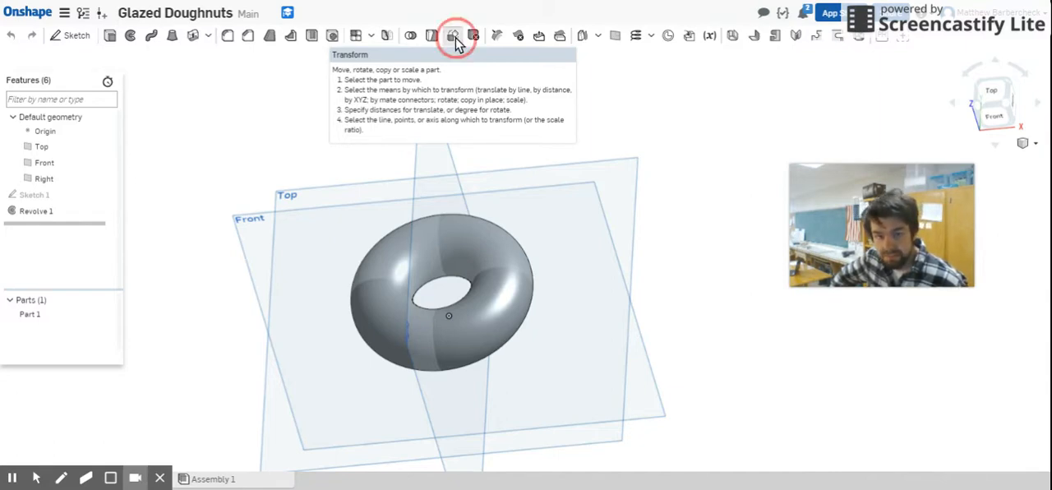
# Start a Transform feature on the revolved doughnut from the toolbar
pyautogui.click(453, 35)
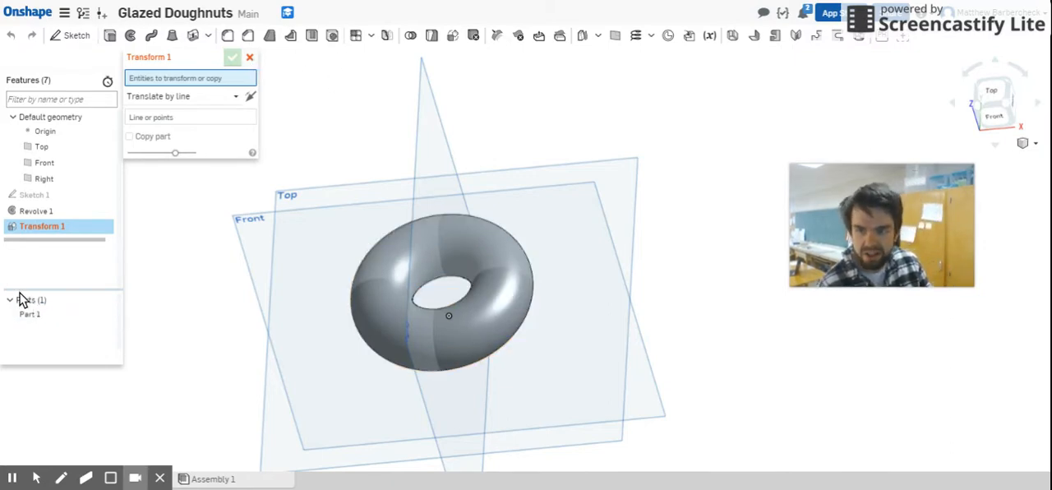
# Choose Part 1, the doughnut, and set the transform type to Scale uniformly
pyautogui.click(29, 314)
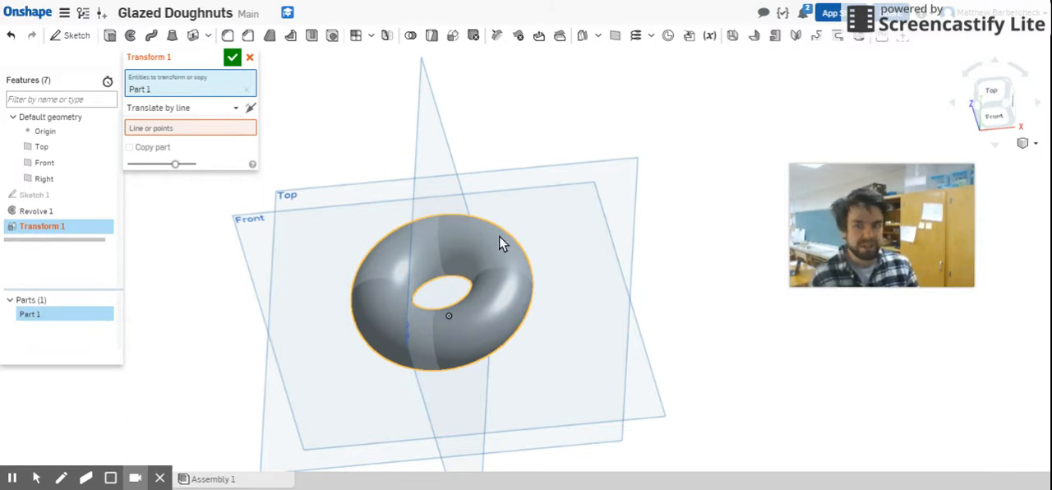
pyautogui.moveTo(574, 236)
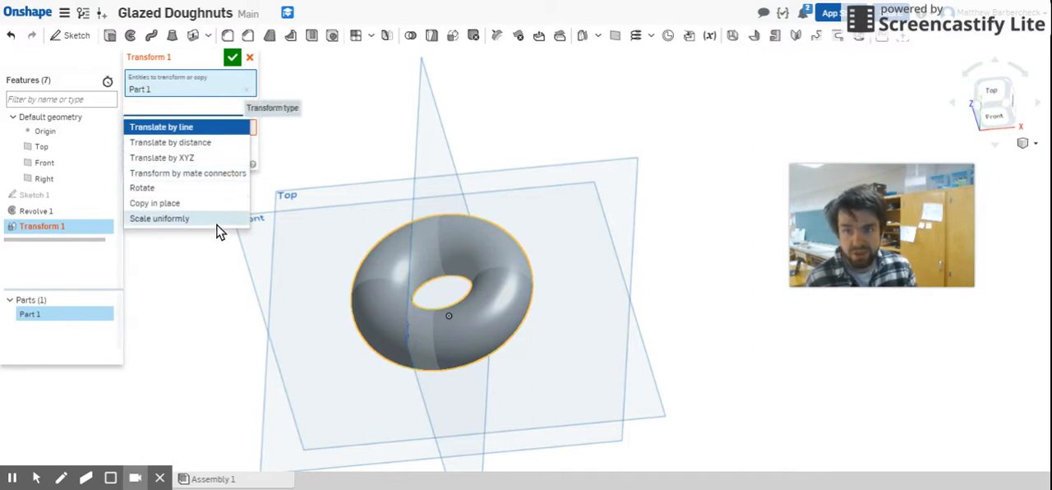
pyautogui.click(159, 217)
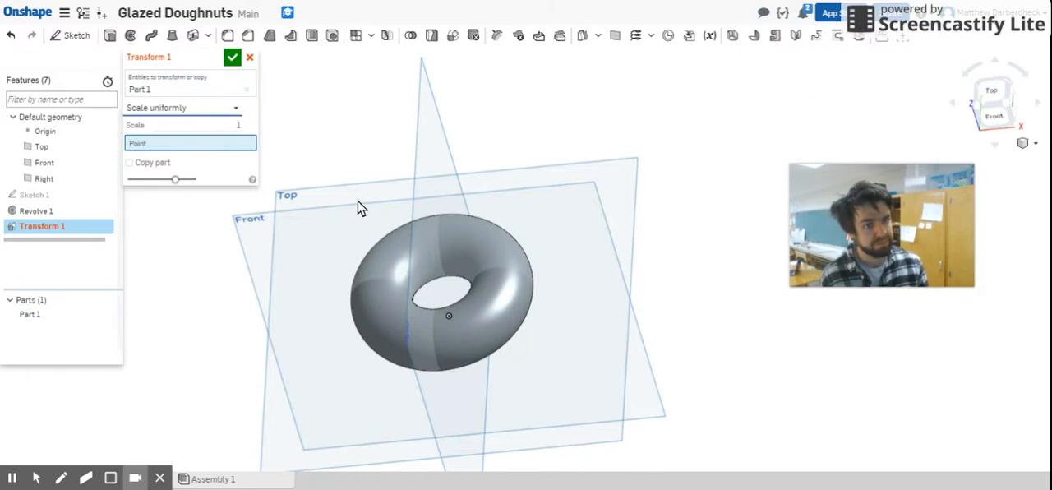
pyautogui.moveTo(362, 232)
pyautogui.write('3')
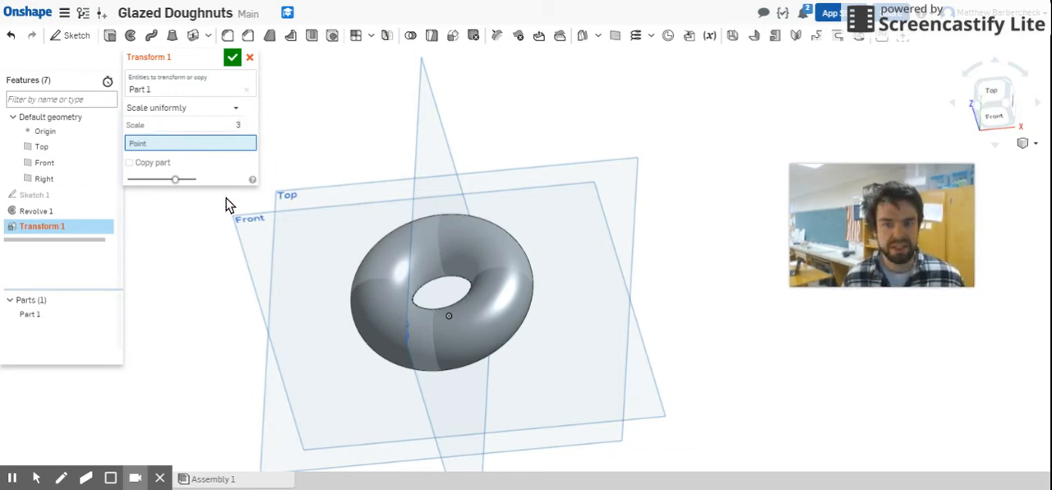
pyautogui.moveTo(640, 272)
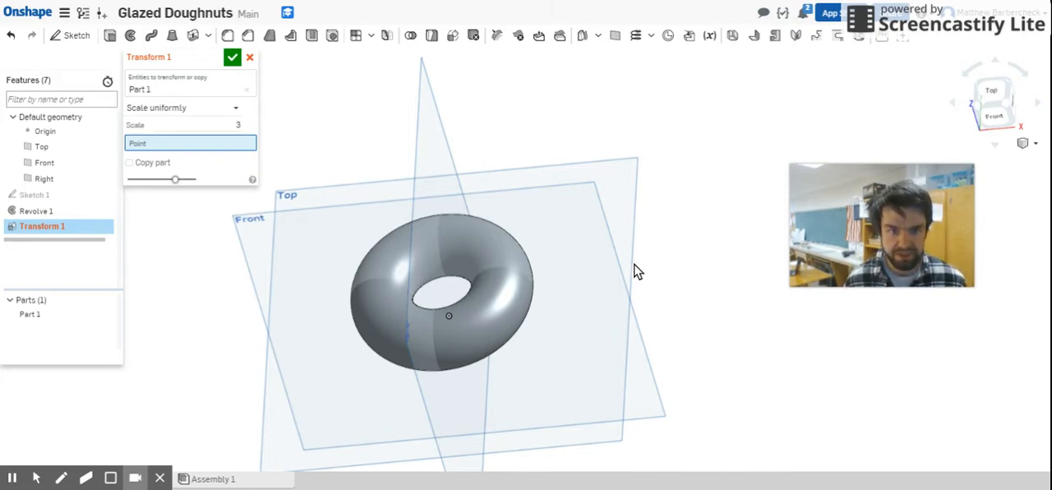
# Scale the doughnut threefold about the origin with Copy part off, and commit Transform 1
pyautogui.moveTo(640, 272); pyautogui.dragTo(665, 219)
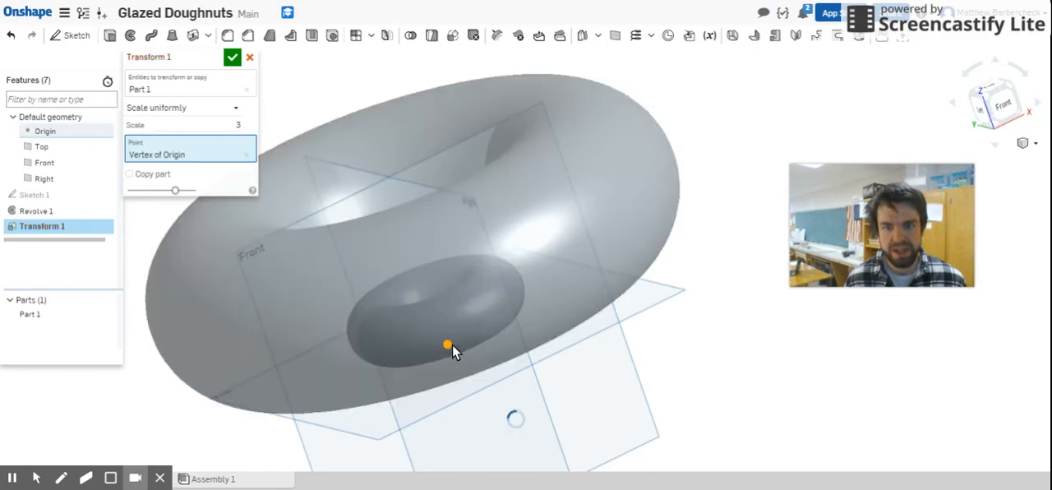
pyautogui.moveTo(448, 344); pyautogui.dragTo(666, 319)
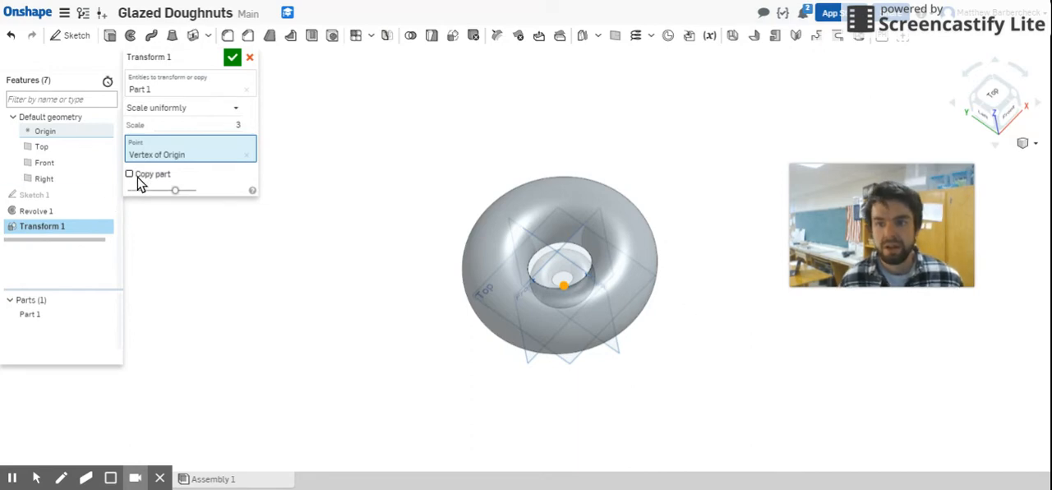
pyautogui.click(130, 174)
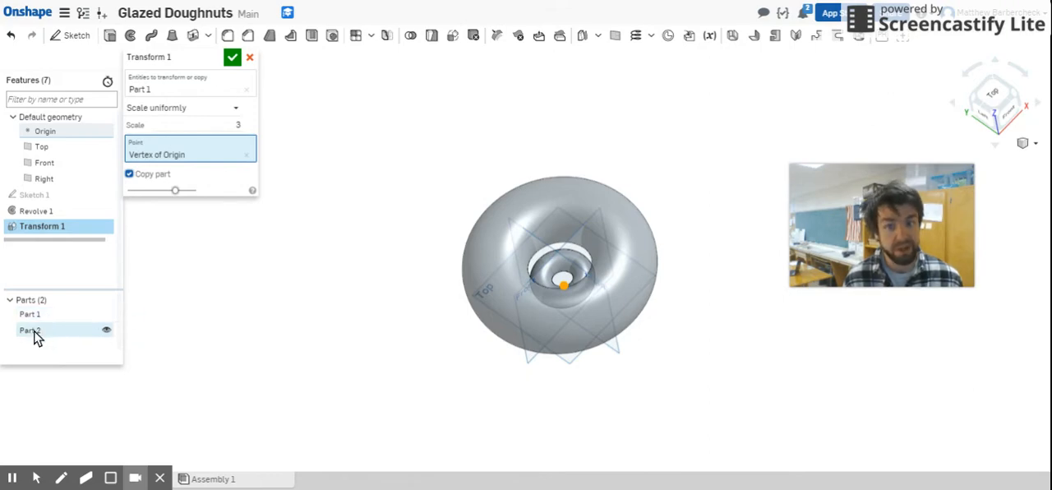
pyautogui.click(129, 173)
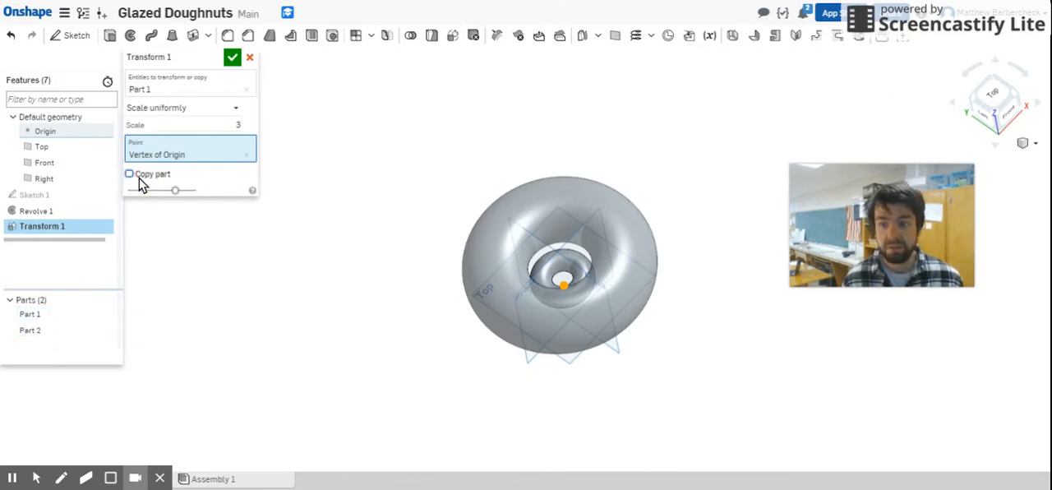
pyautogui.click(129, 174)
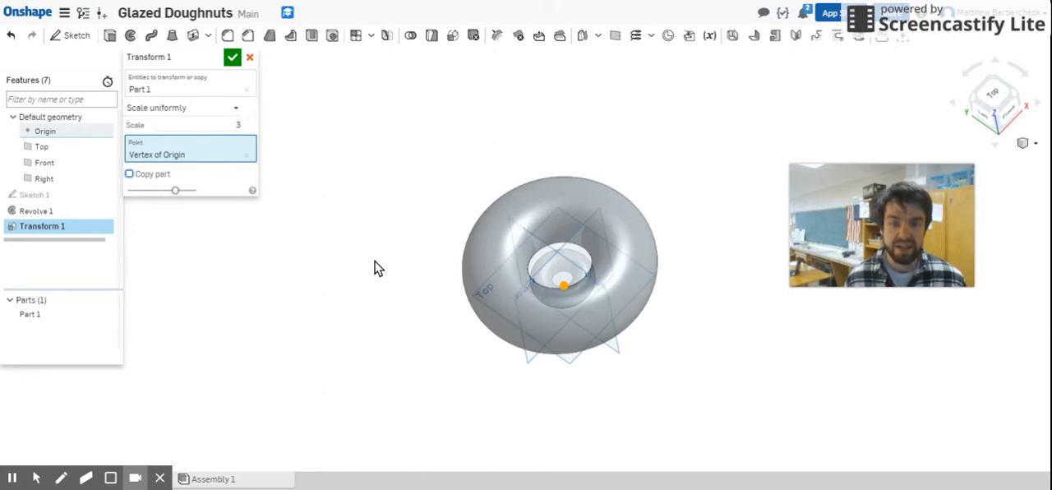
pyautogui.moveTo(493, 161)
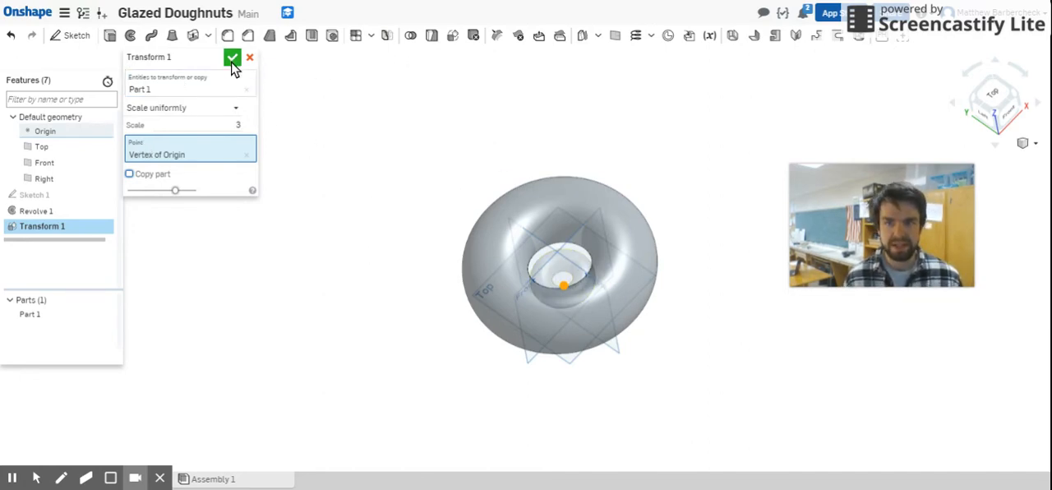
pyautogui.click(234, 58)
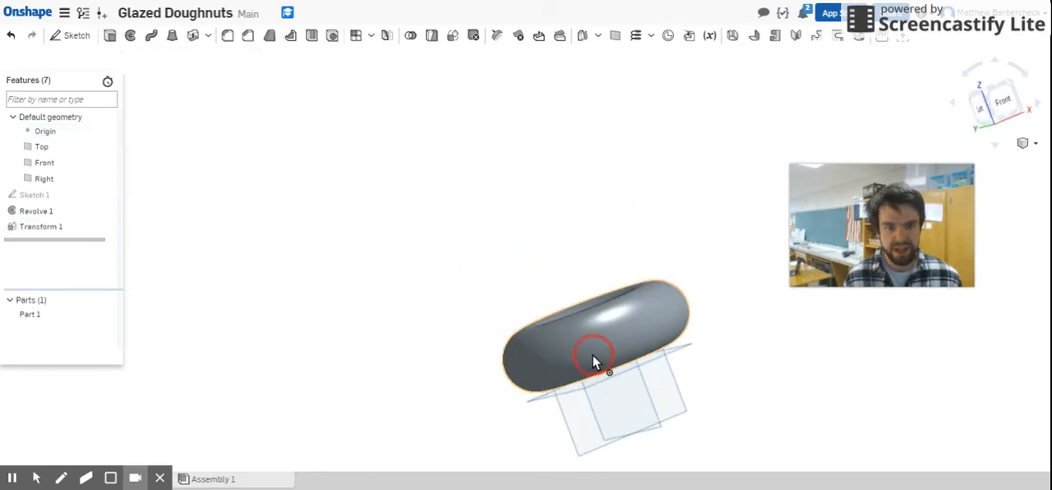
pyautogui.click(35, 195)
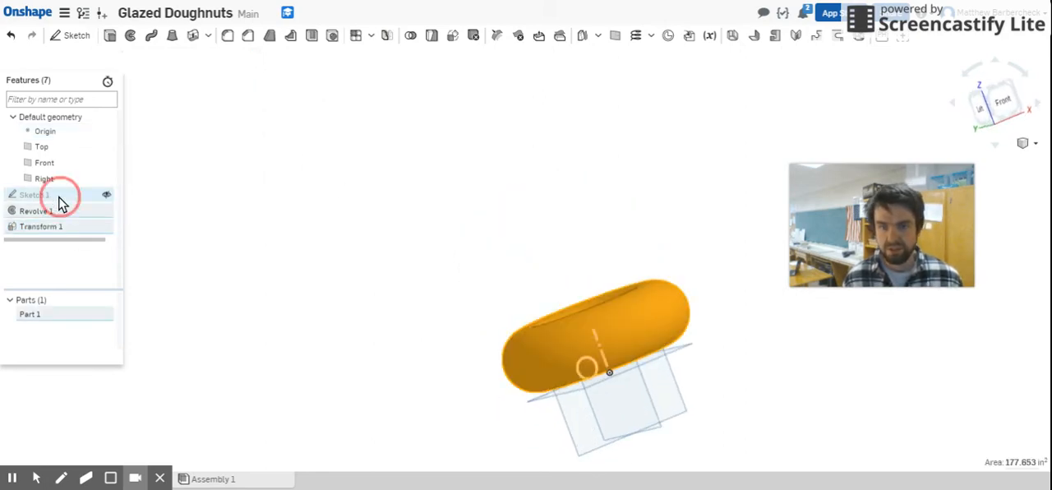
pyautogui.doubleClick(33, 194)
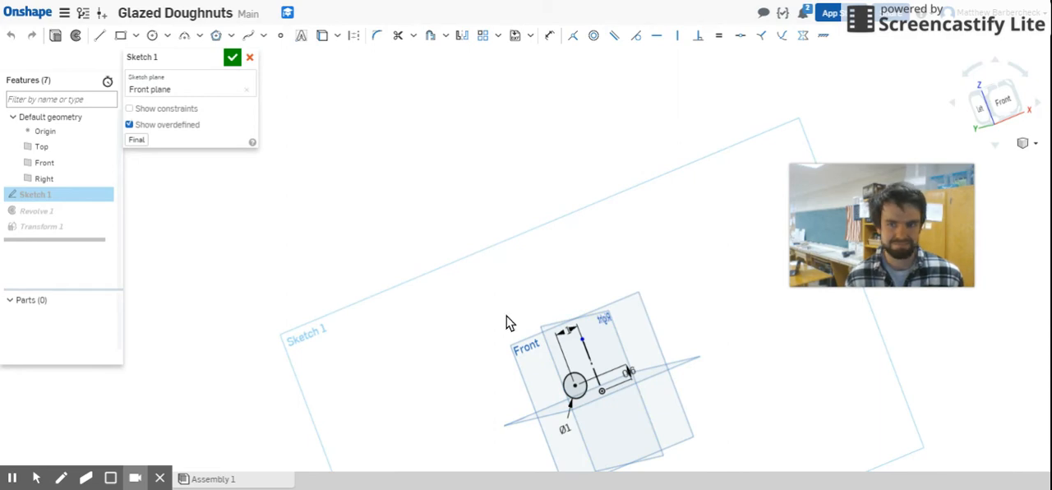
pyautogui.moveTo(51, 253)
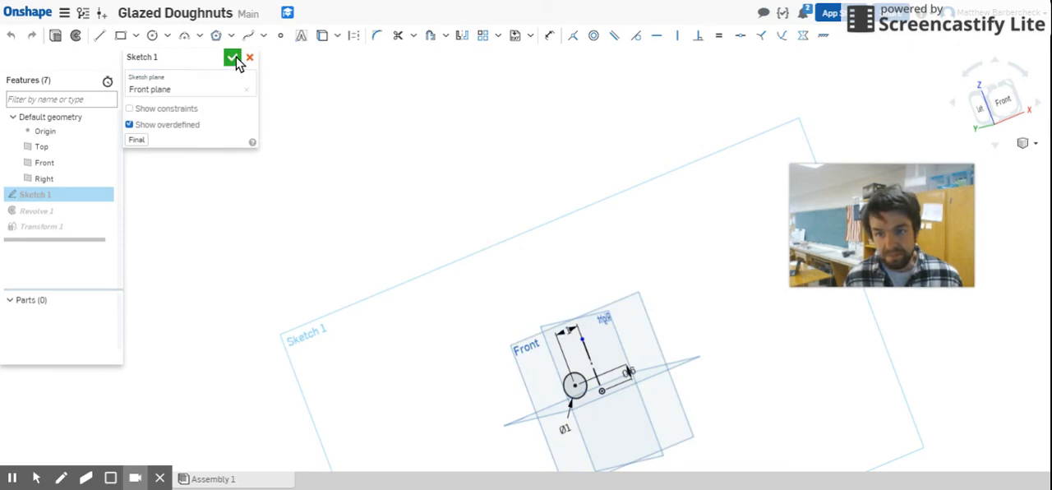
pyautogui.click(233, 58)
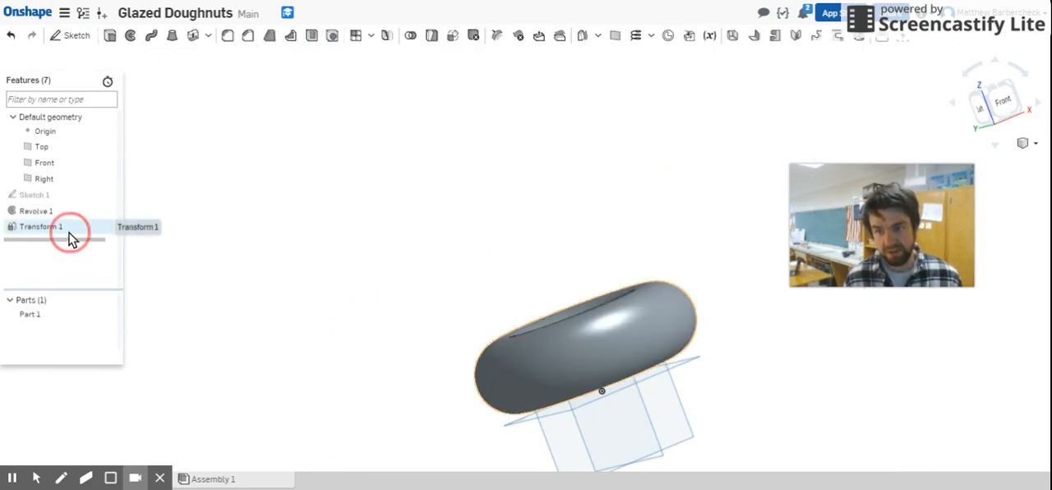
pyautogui.doubleClick(41, 226)
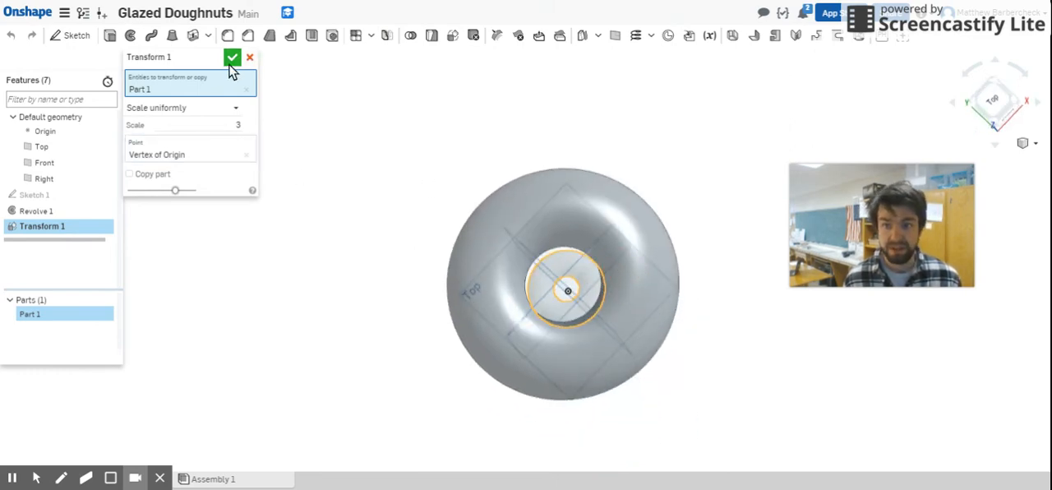
pyautogui.click(233, 57)
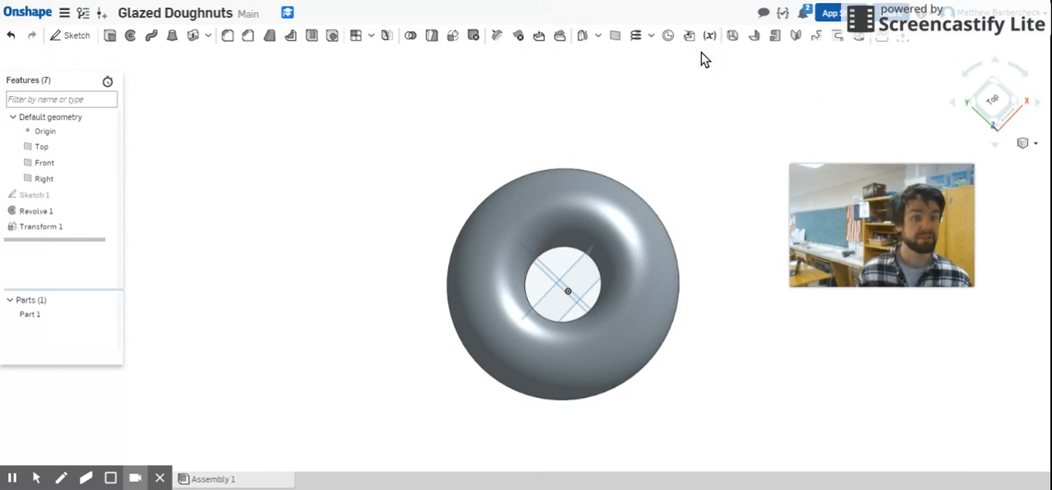
pyautogui.moveTo(699, 63)
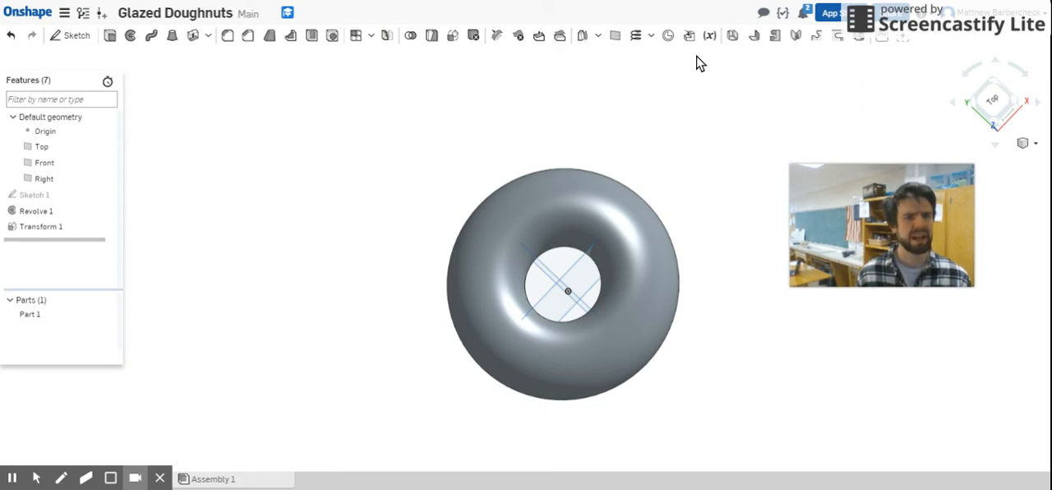
pyautogui.moveTo(698, 70)
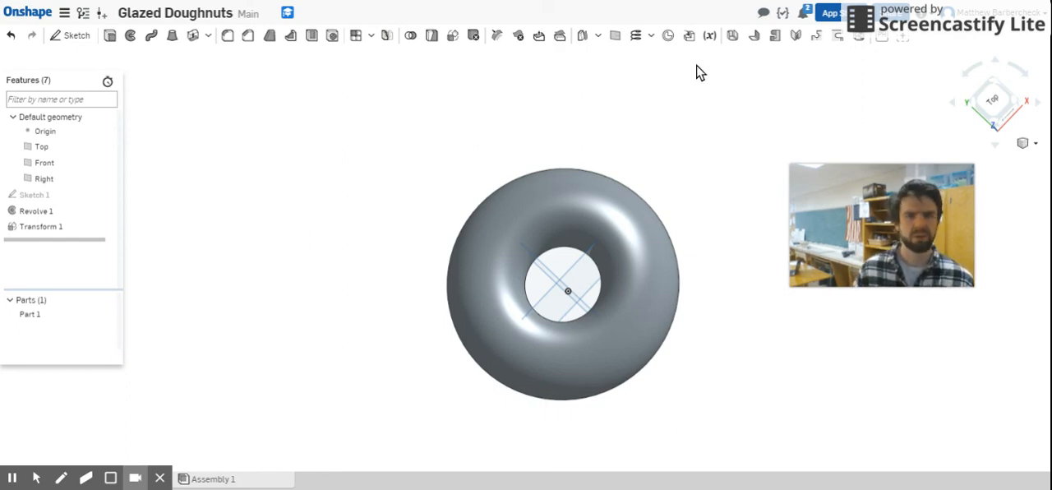